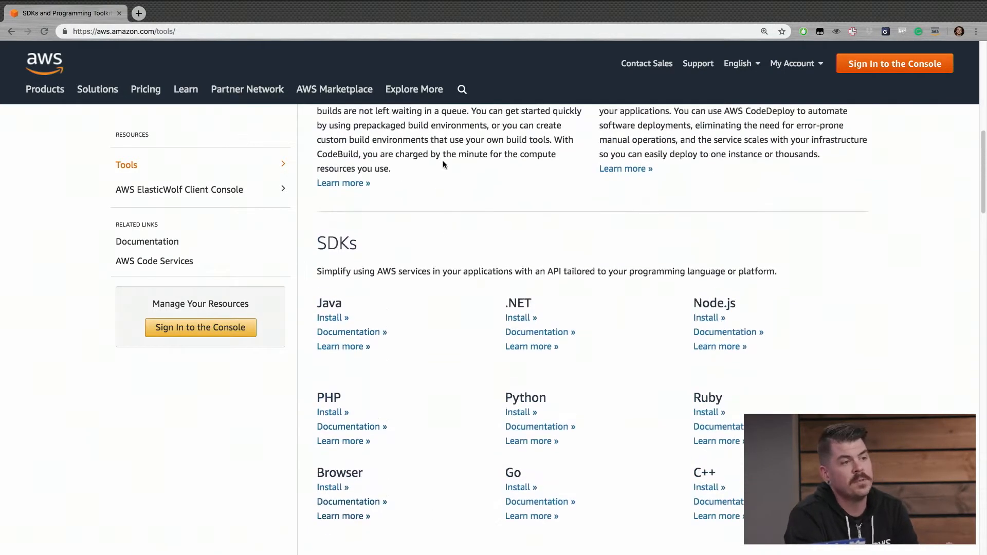
# Scroll the AWS developer tools page down to the SDKs section.
pyautogui.scroll(-3)
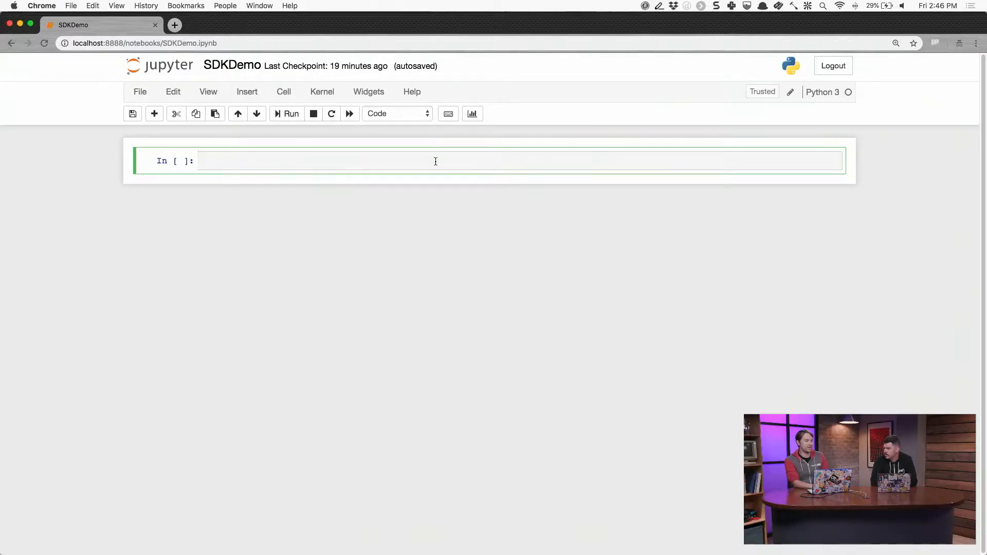
pyautogui.click(435, 161)
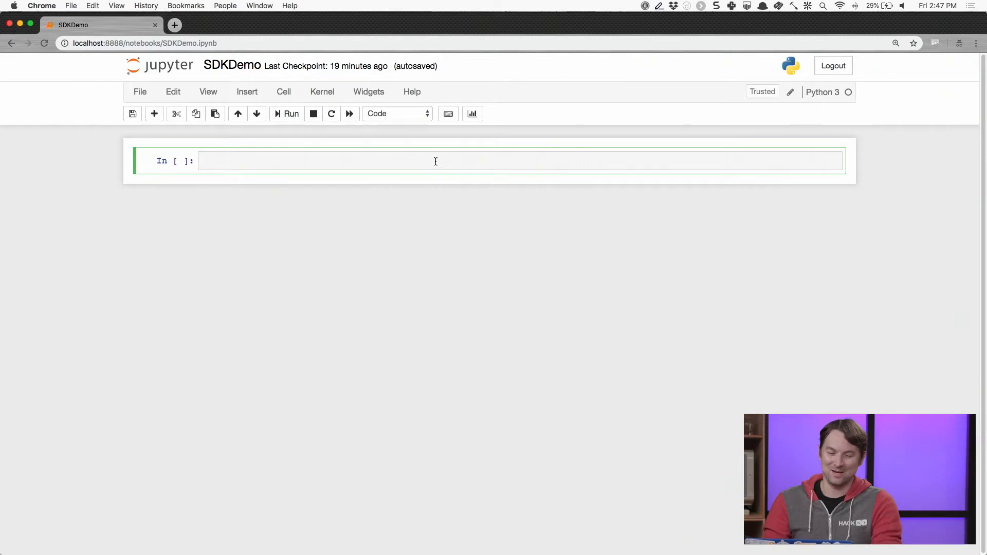
# Import boto3 and create a Comprehend client with comp = boto3.client("comprehend").
pyautogui.write('import boto3')
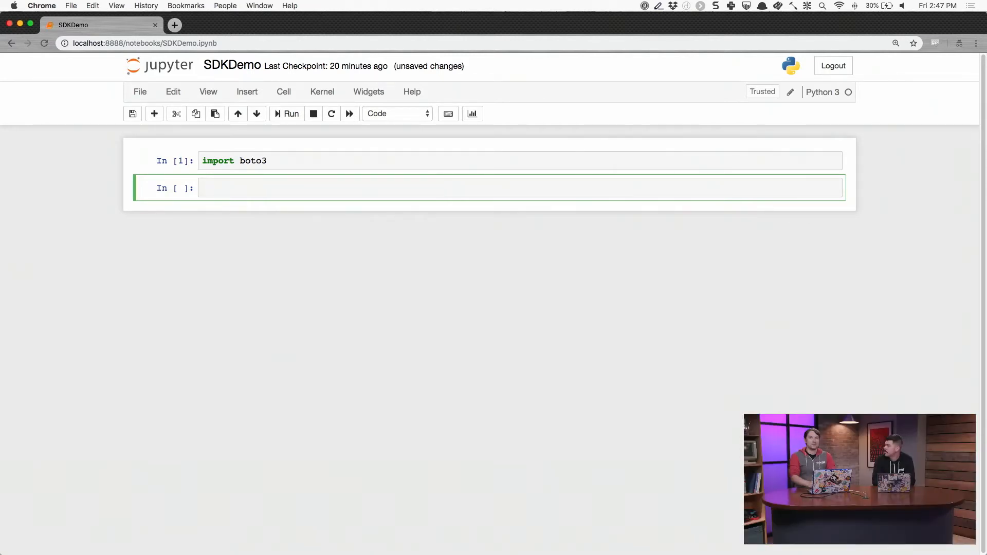
pyautogui.write('comp')
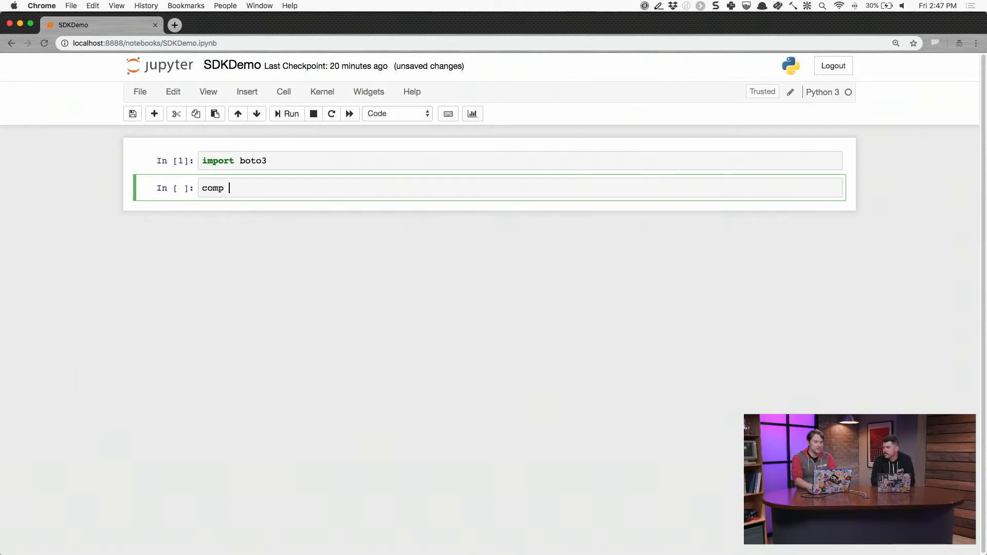
pyautogui.write('= boto3.client("')
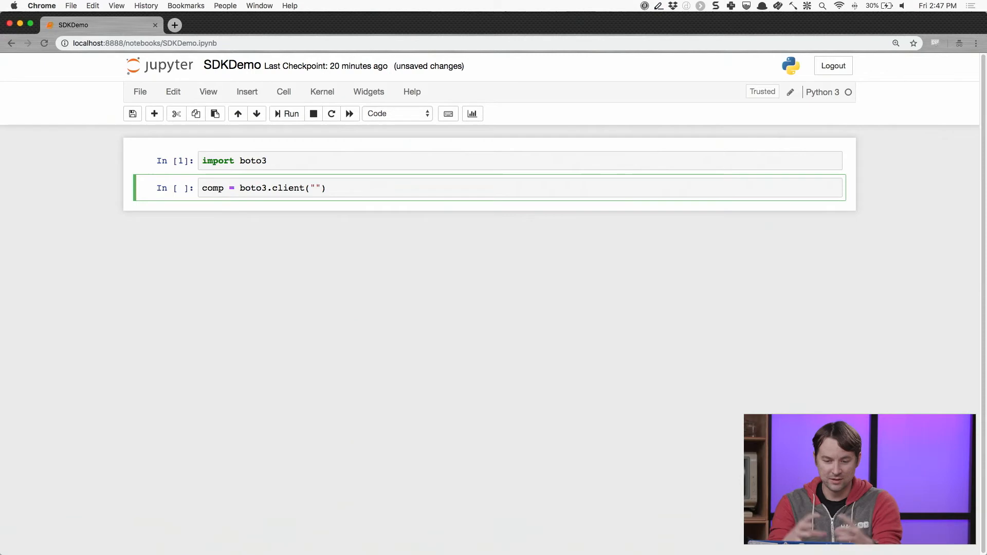
pyautogui.write('comprehend')
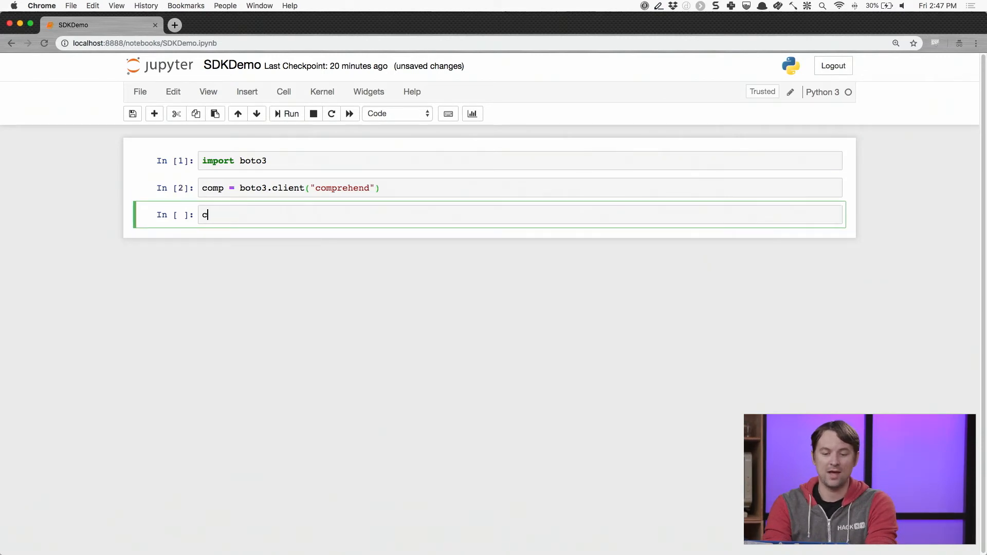
# Start a comp.detect_sentiment call, choosing detect_sentiment from autocomplete.
pyautogui.write('omp.')
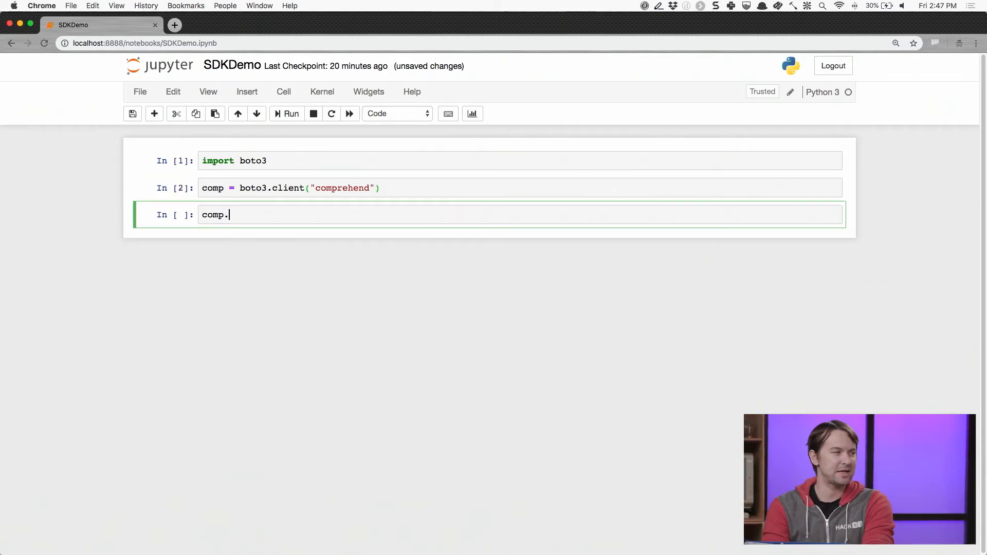
pyautogui.write('det')
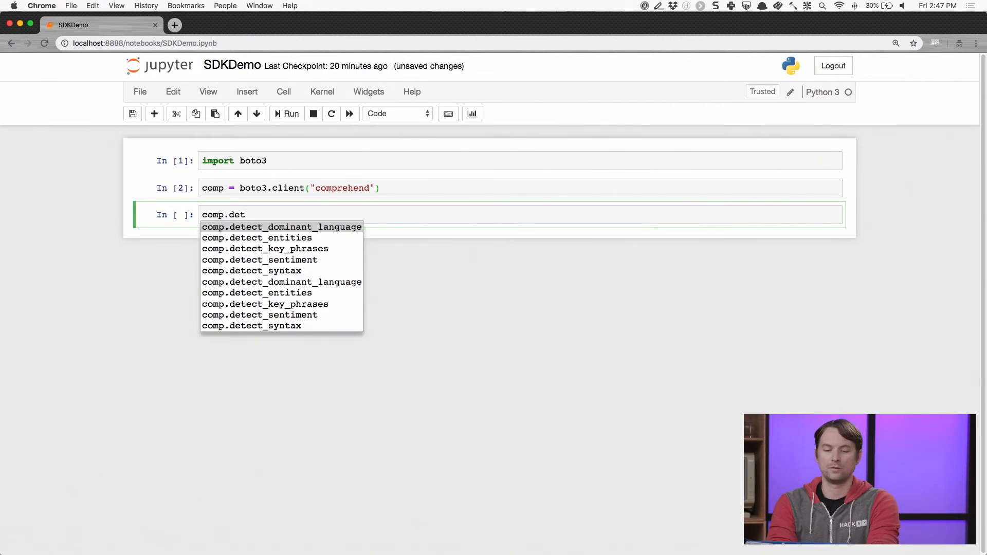
pyautogui.click(259, 260)
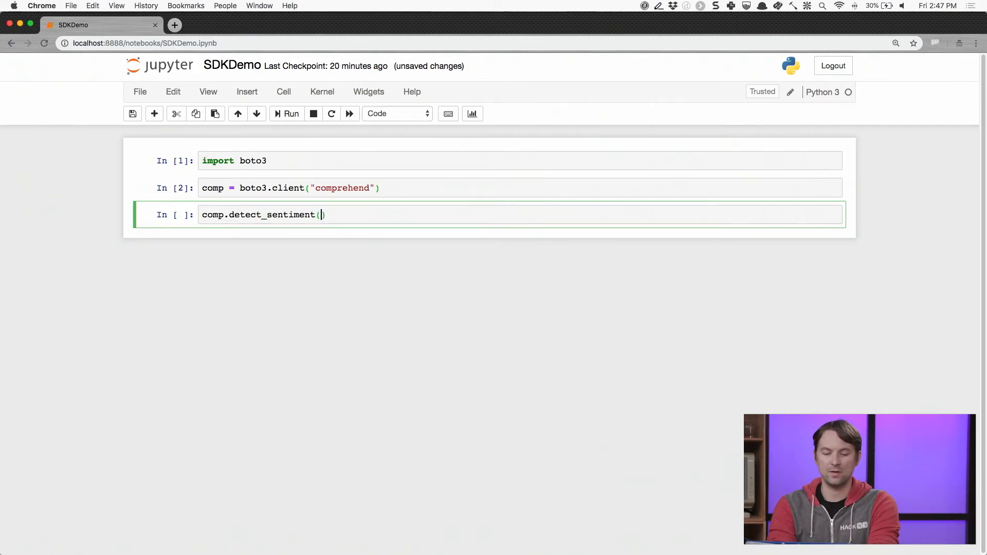
# Run detect_sentiment with Text="I think that SDKS! are really cool" and LanguageCode="en", returning POSITIVE.
pyautogui.write('I')
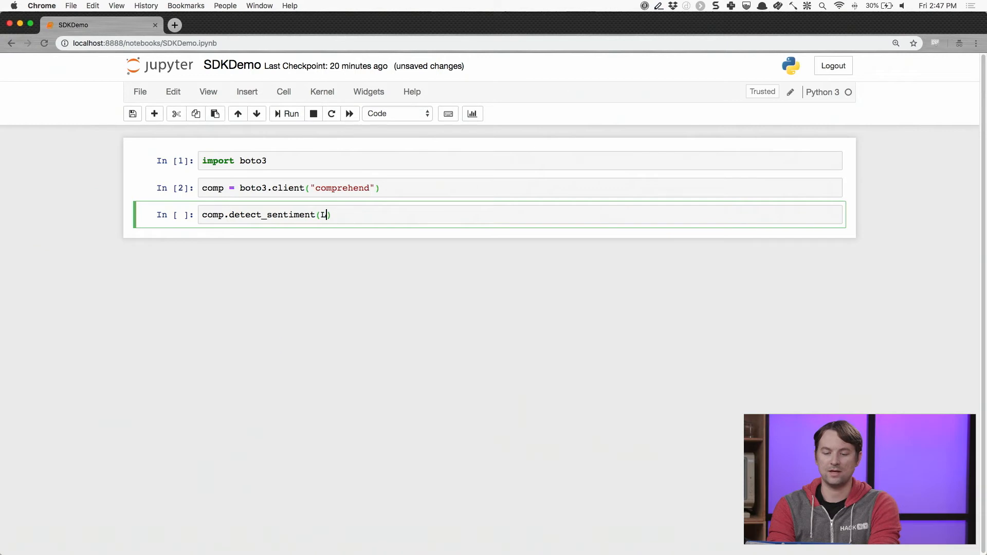
pyautogui.write('Text="')
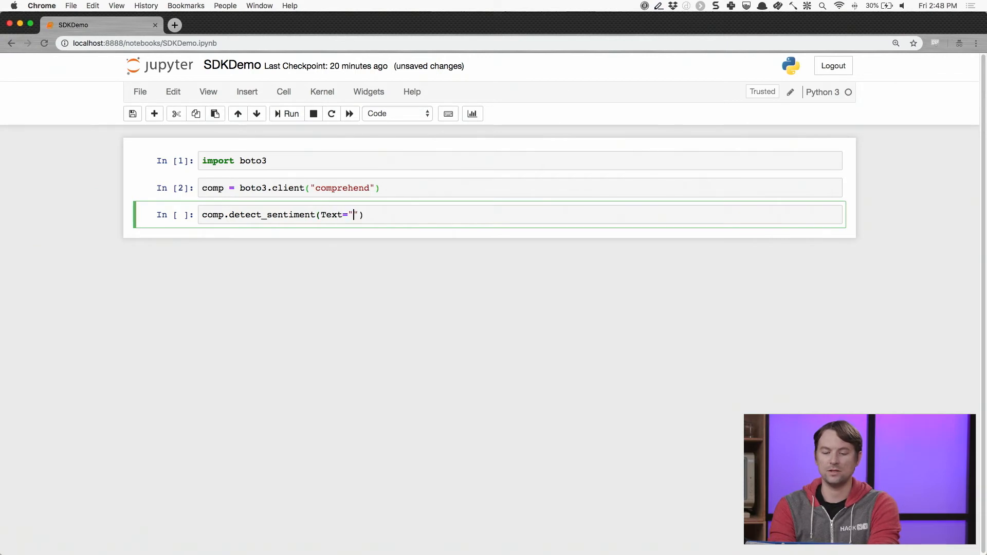
pyautogui.write('I think that SKD')
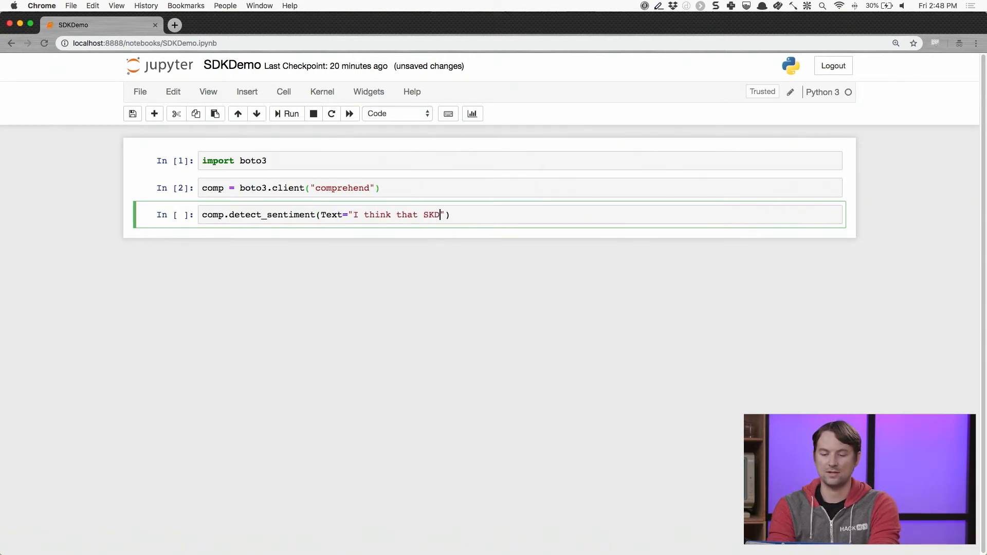
pyautogui.write('S! are rea')
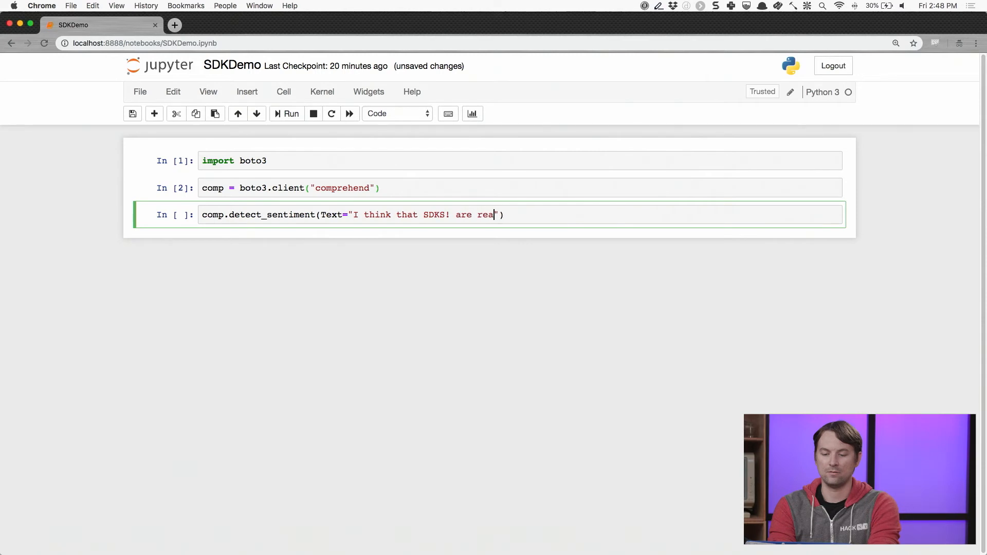
pyautogui.write('lly cool",,')
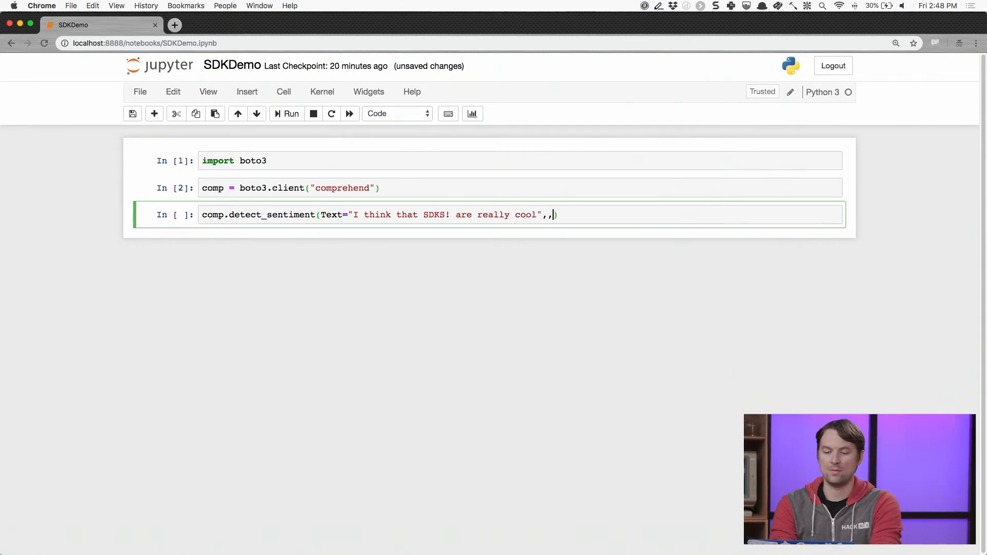
pyautogui.write('LanguageCode')
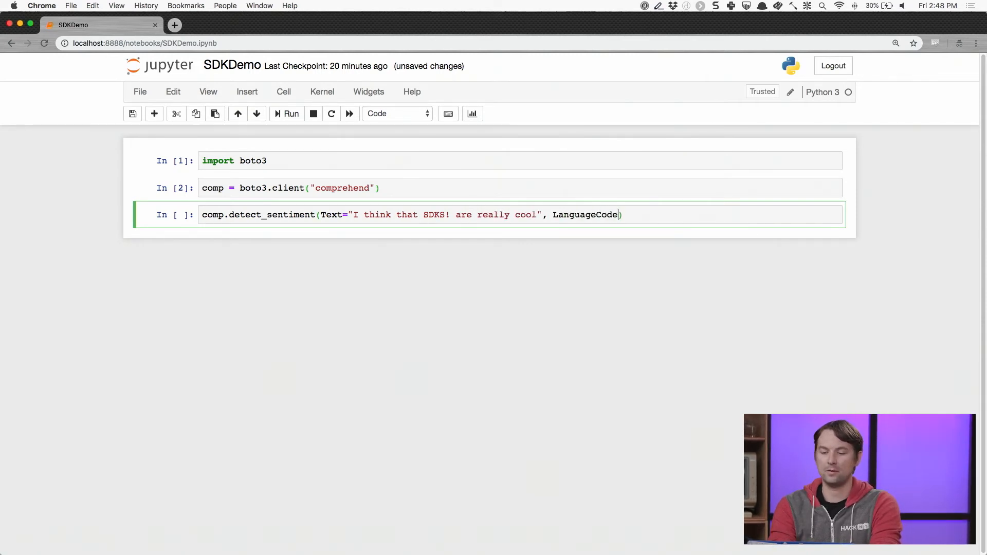
pyautogui.write('="en"')
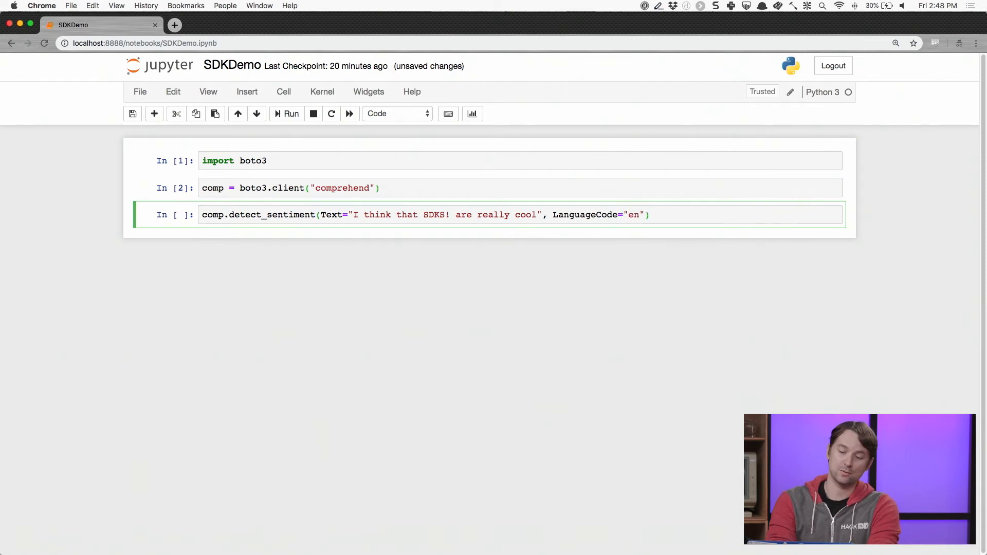
pyautogui.click(287, 113)
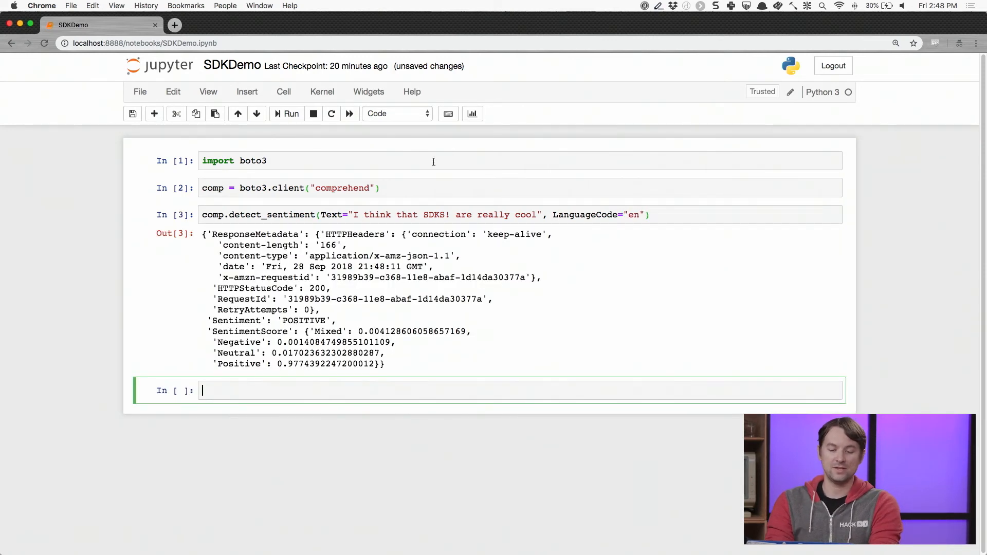